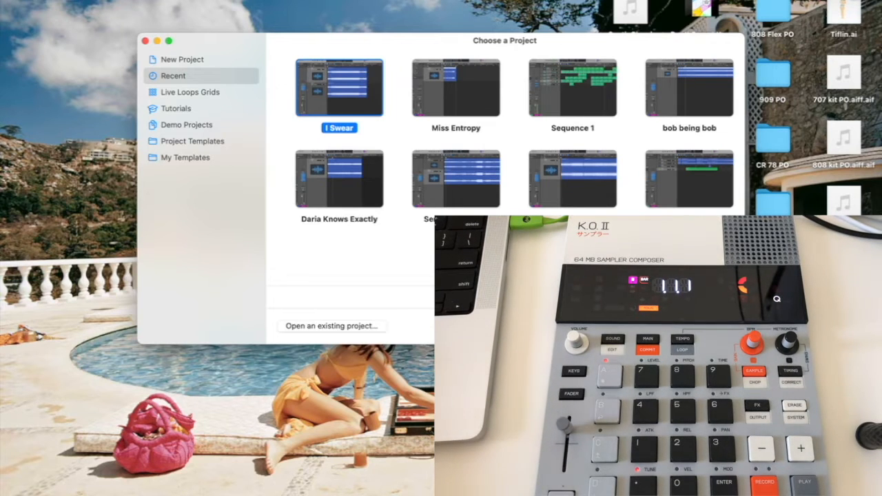
- Start a new Empty Project from the project chooser
left_click(182, 60)
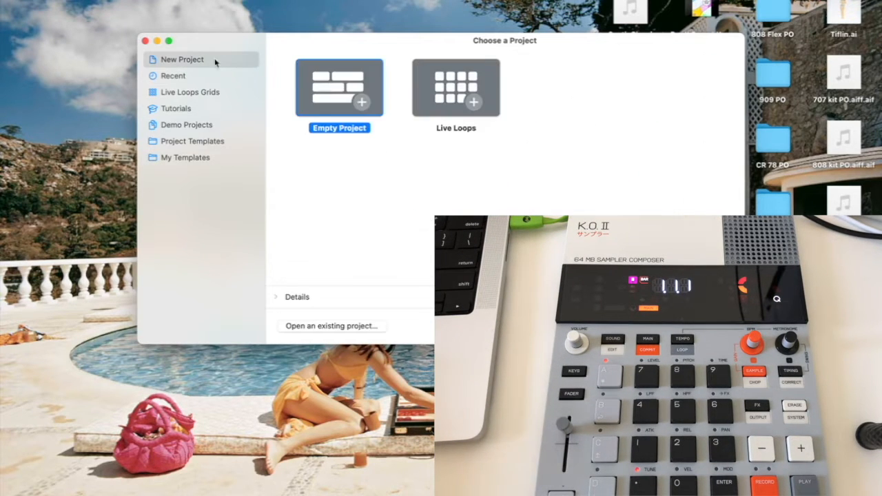
double_click(339, 88)
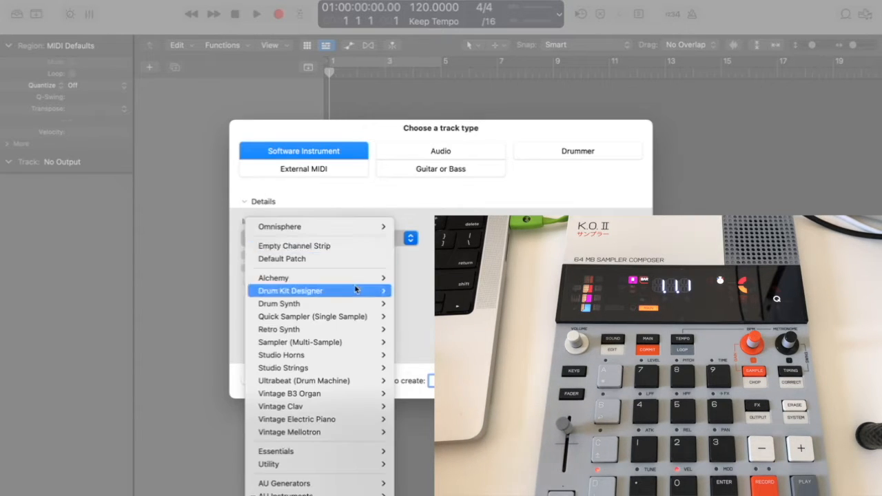
- Create a Drum Kit Designer track, then a second instrument track with the Big Room kit
left_click(289, 289)
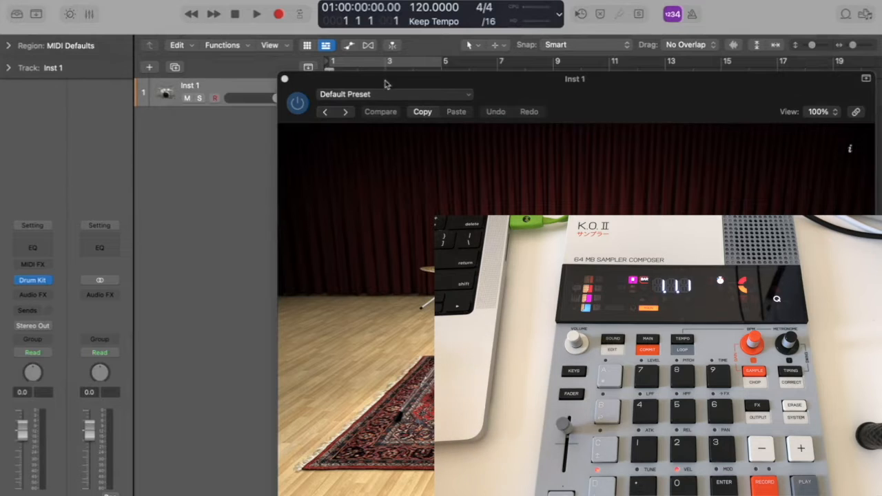
left_click(284, 77)
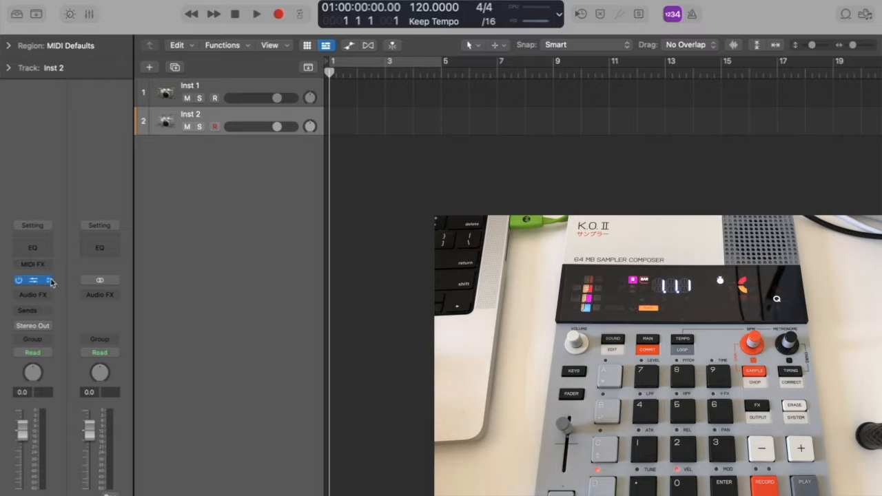
left_click(33, 280)
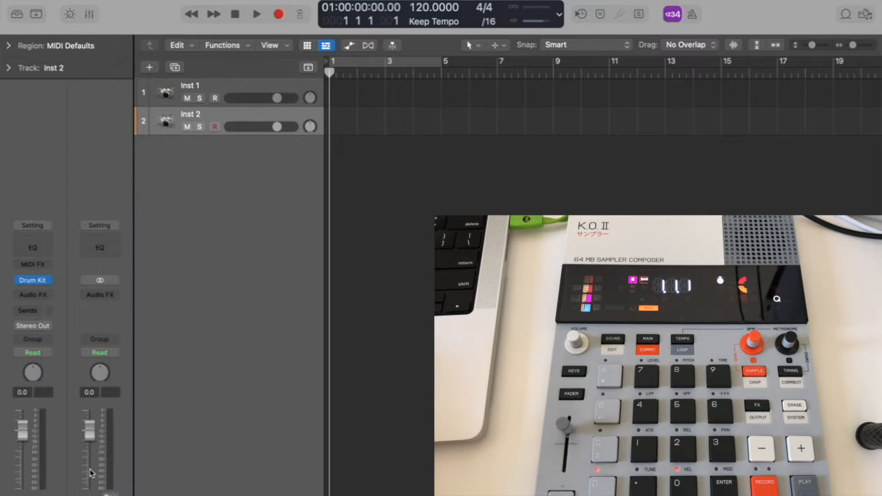
left_click(33, 279)
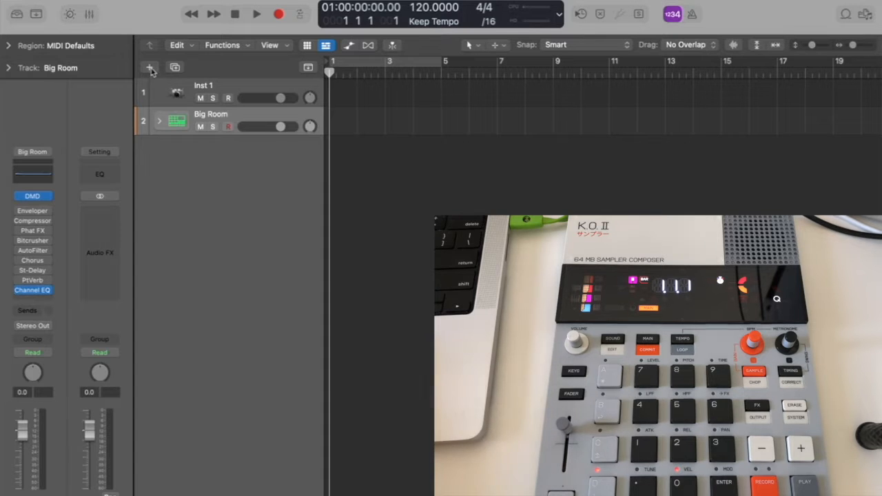
- Add two software instrument tracks and rename them Bass and Lead
left_click(149, 66)
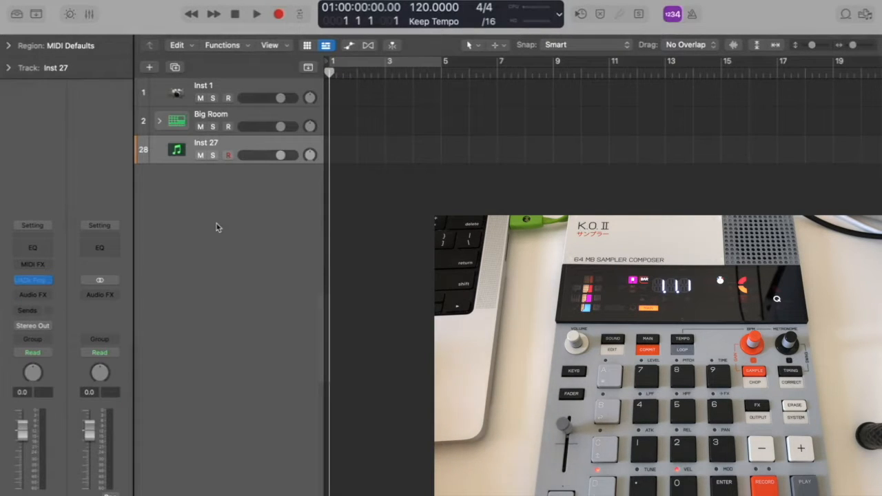
left_click(149, 67)
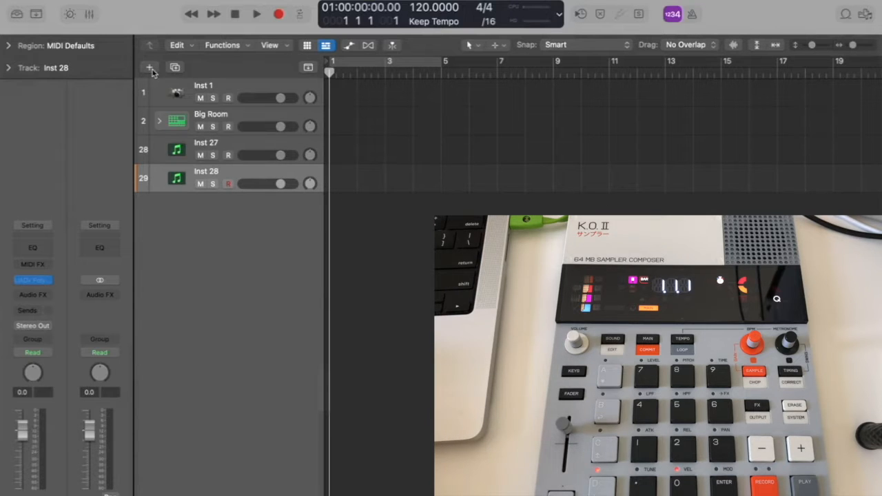
double_click(205, 142)
type("Bass")
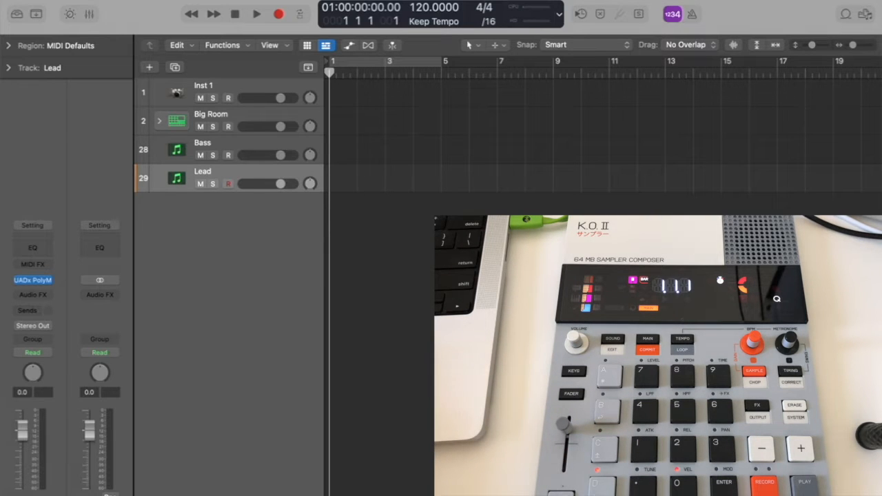
mouse_move(420, 153)
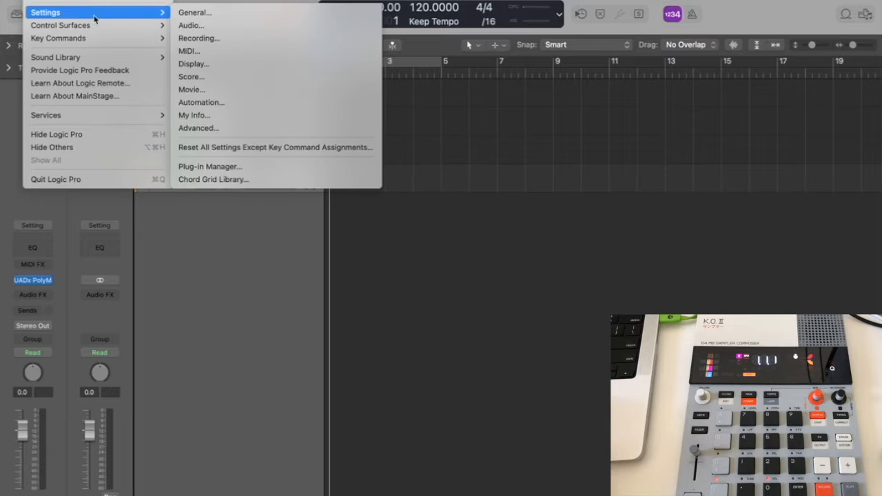
- Check EP-133 among enabled MIDI inputs, then reach the project's MIDI Sync settings
left_click(190, 24)
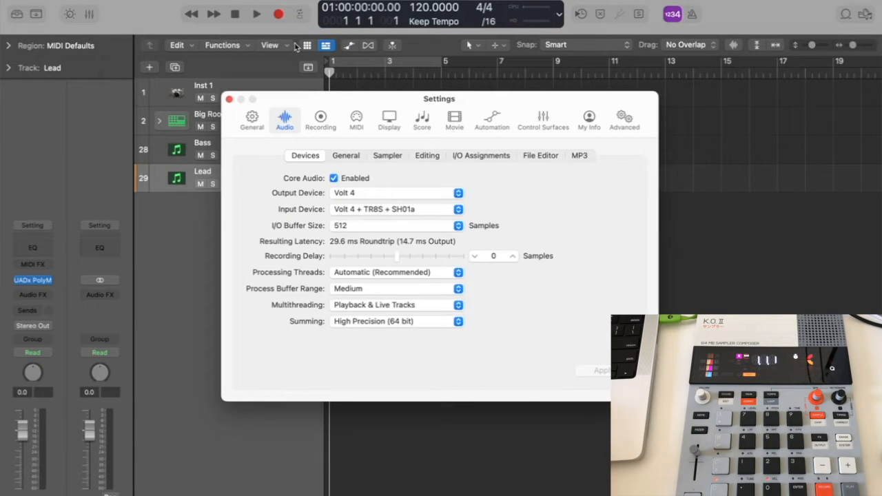
left_click(356, 118)
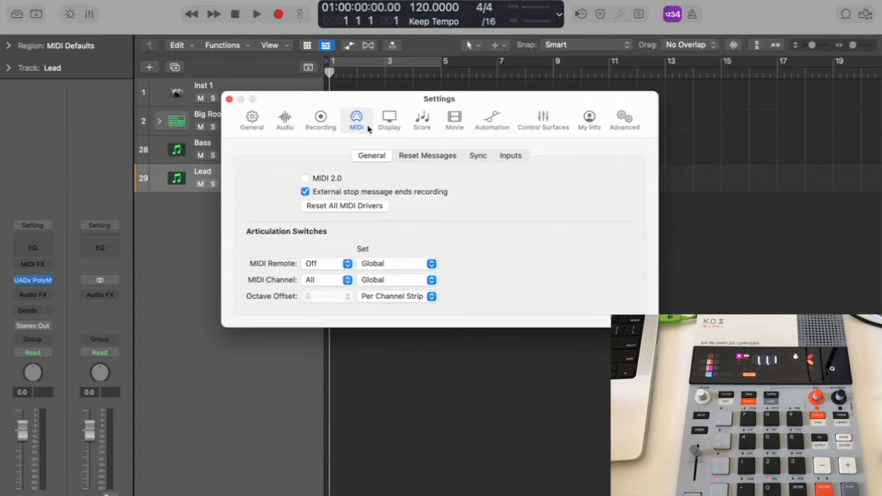
left_click(510, 155)
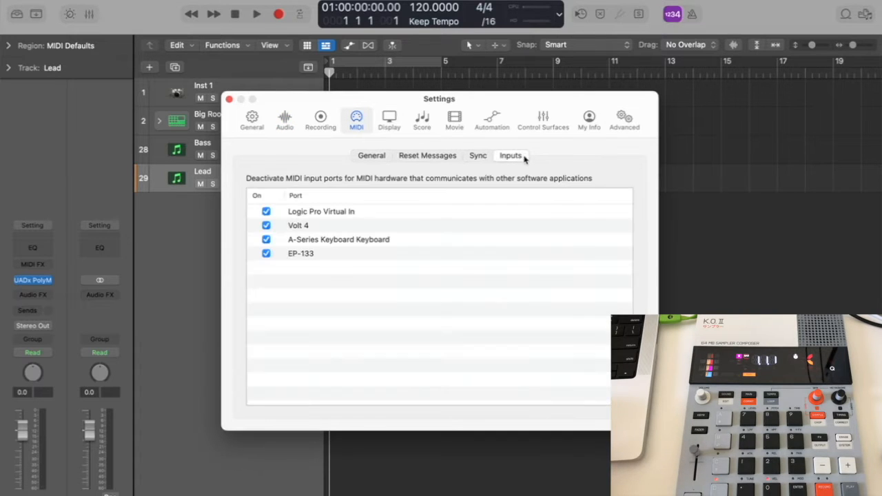
left_click(476, 154)
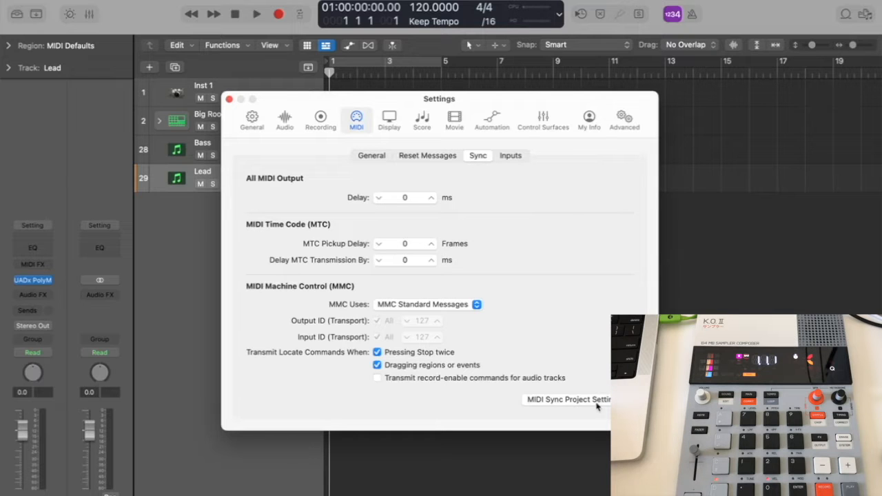
left_click(568, 399)
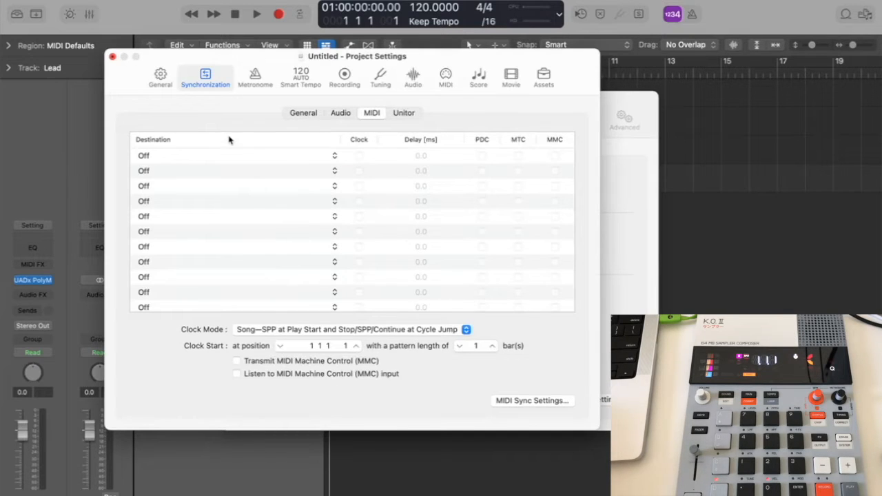
- Set EP-133 as the first sync destination with Clock enabled, then close Project Settings
left_click(234, 156)
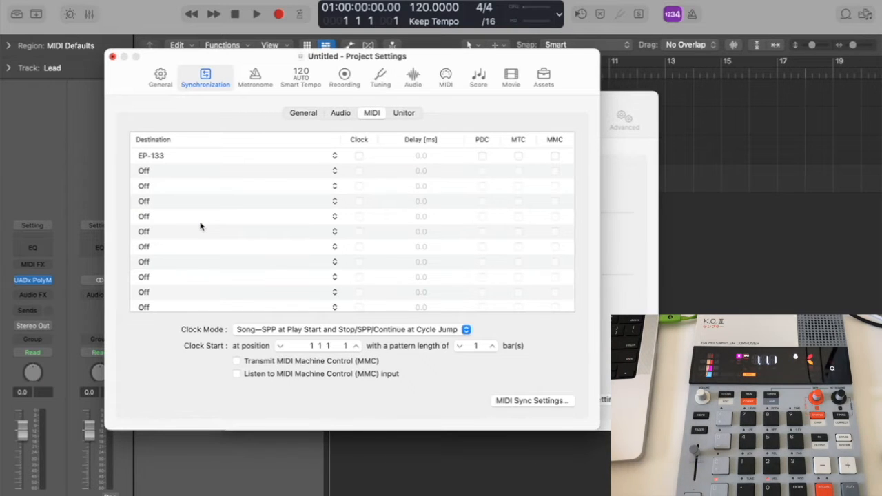
left_click(358, 156)
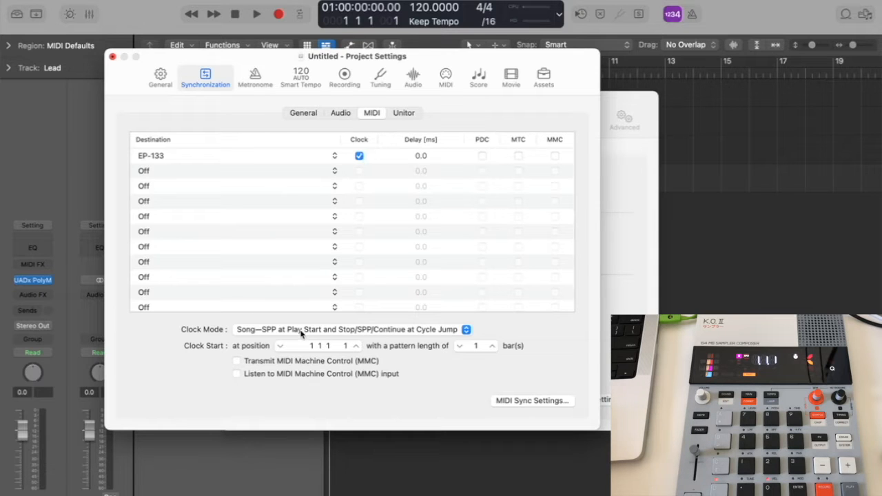
left_click(465, 330)
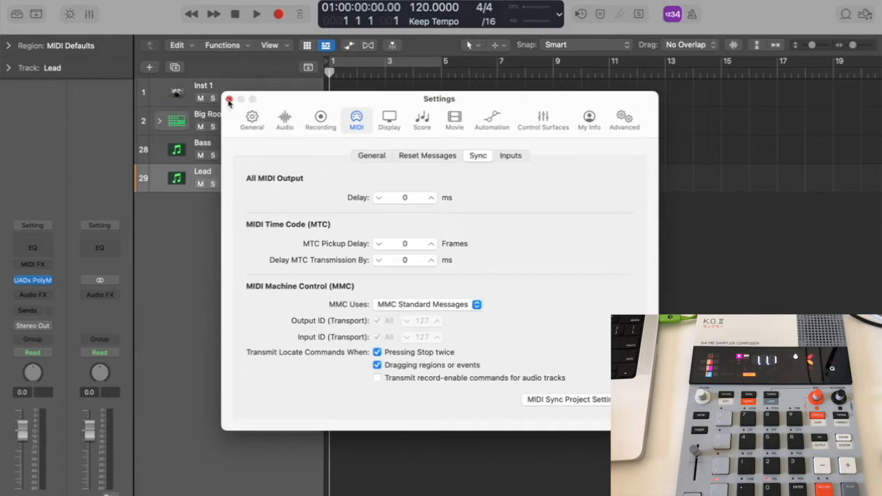
- Close Settings and start playback so the project runs at 125 BPM
left_click(229, 99)
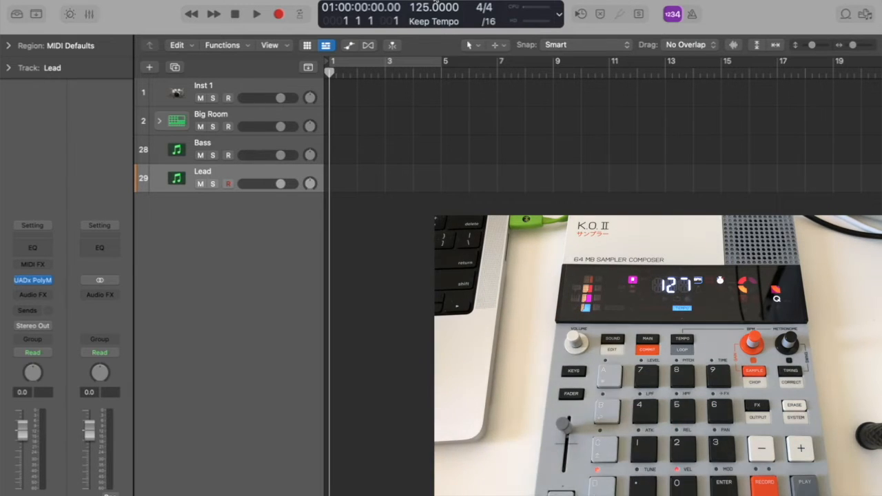
left_click(256, 14)
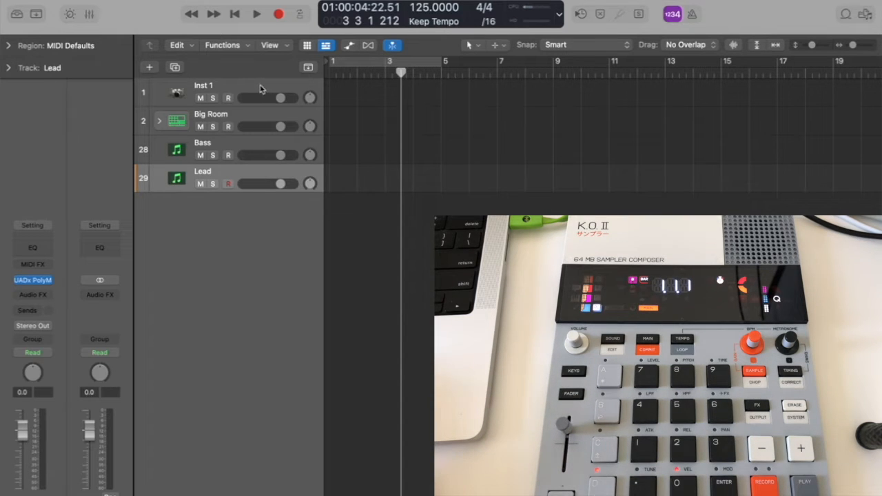
left_click(204, 91)
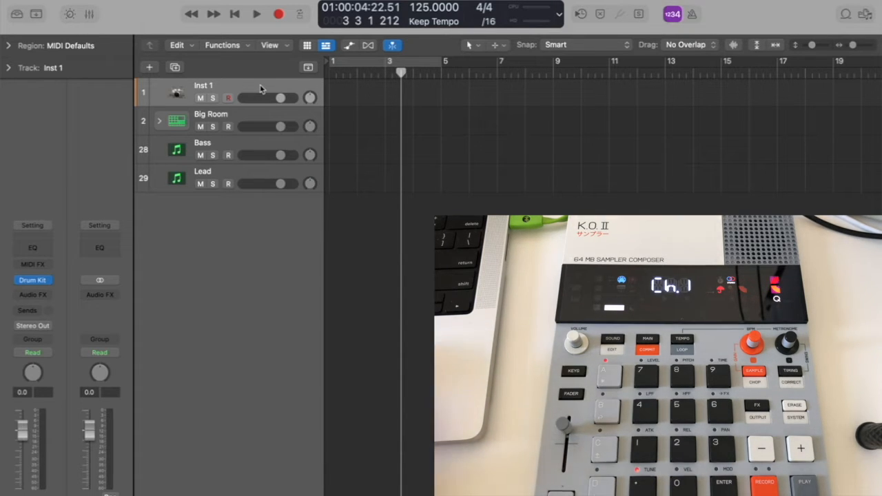
mouse_move(13, 75)
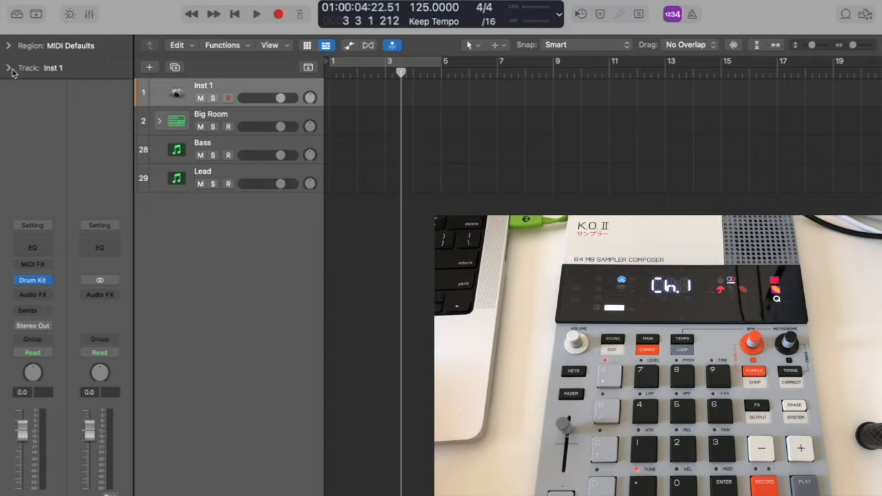
- Set Inst 1's MIDI In Port to EP-133 in the Track inspector
left_click(8, 68)
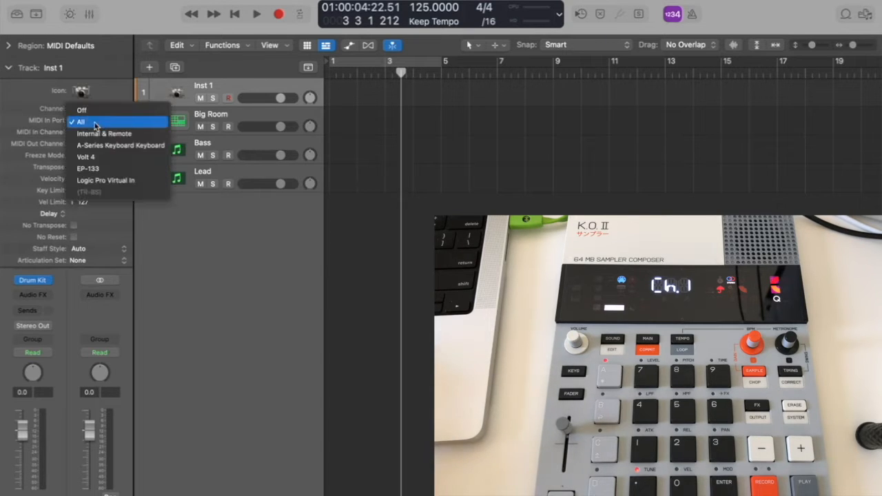
left_click(88, 168)
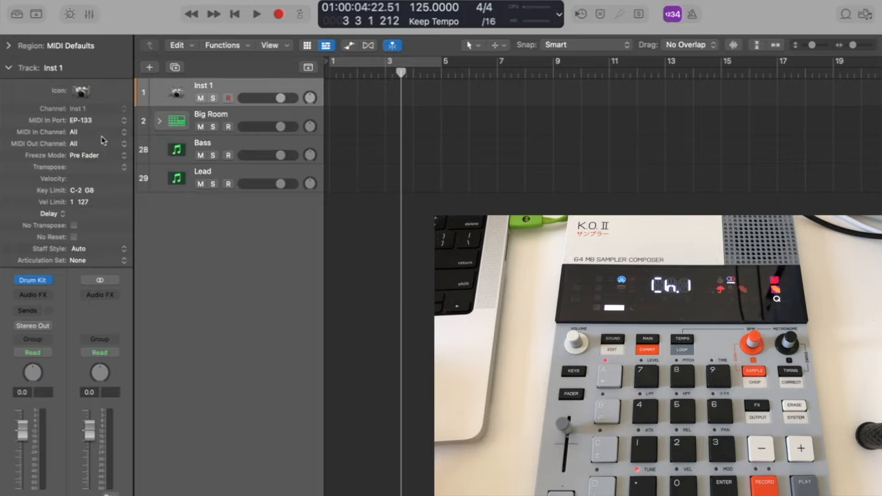
left_click(76, 132)
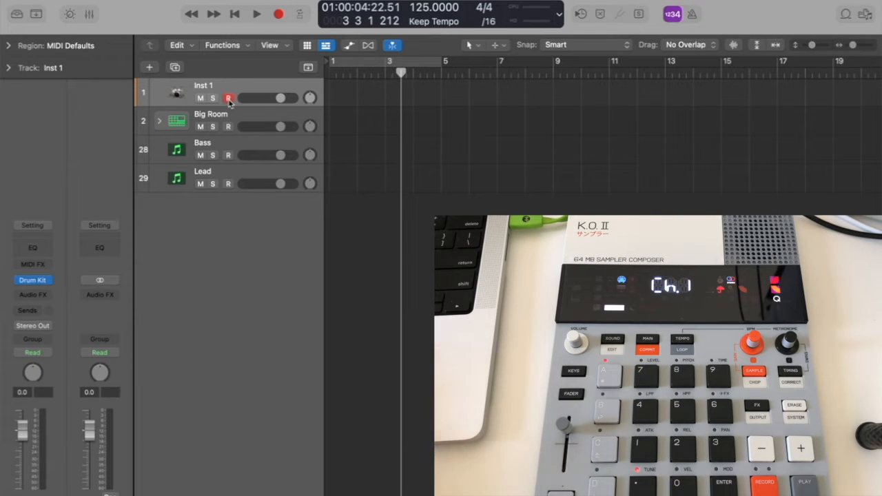
- Enable Record on the Inst 1 track header
left_click(229, 98)
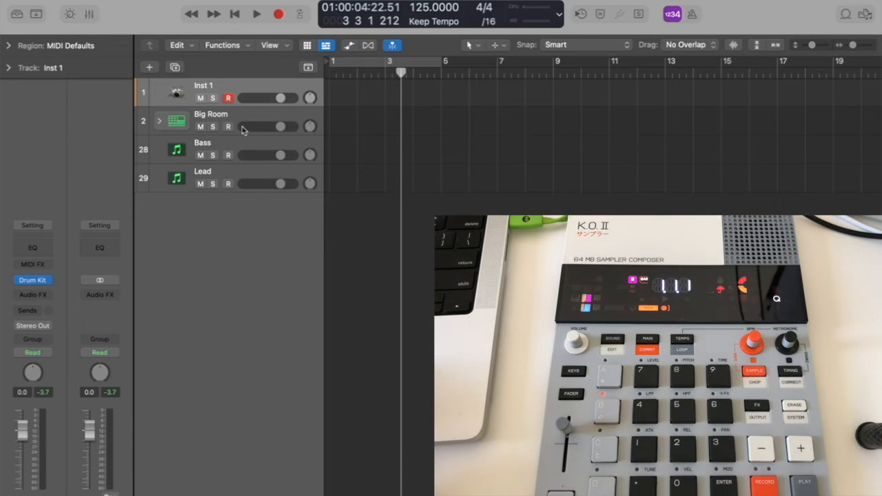
- Set Big Room's MIDI In Port to EP-133 on channel 2 and record-enable it
left_click(212, 113)
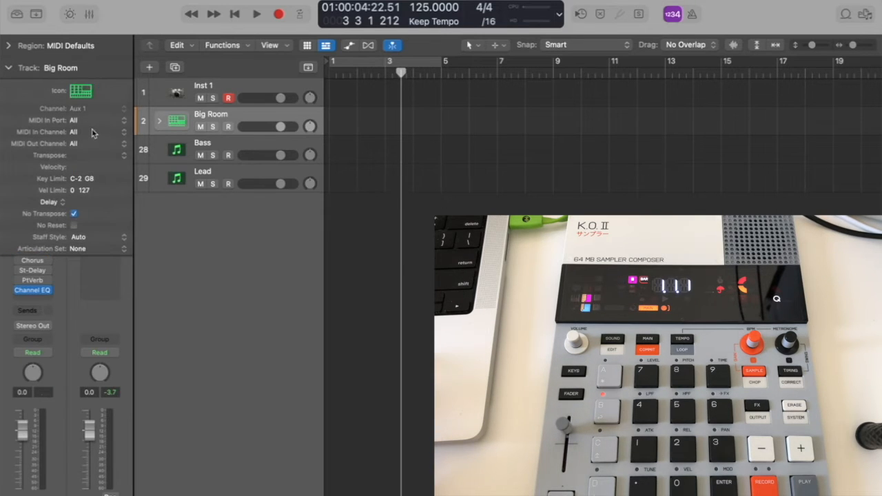
left_click(81, 120)
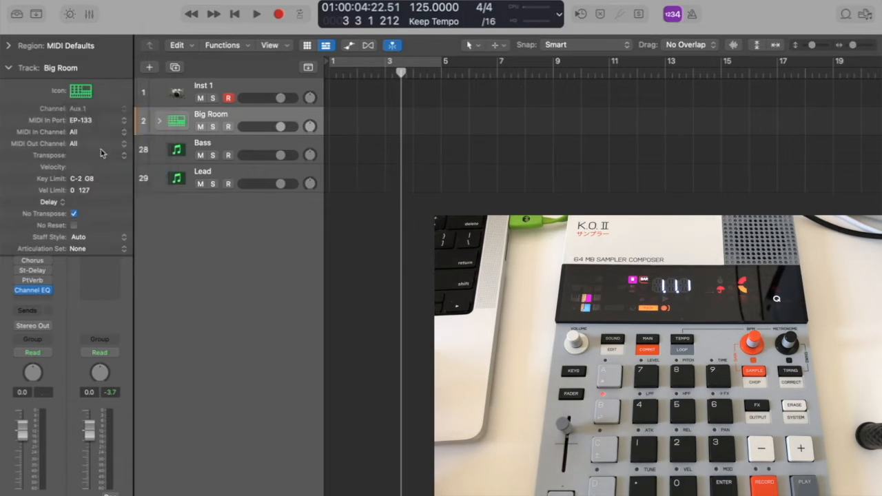
left_click(73, 144)
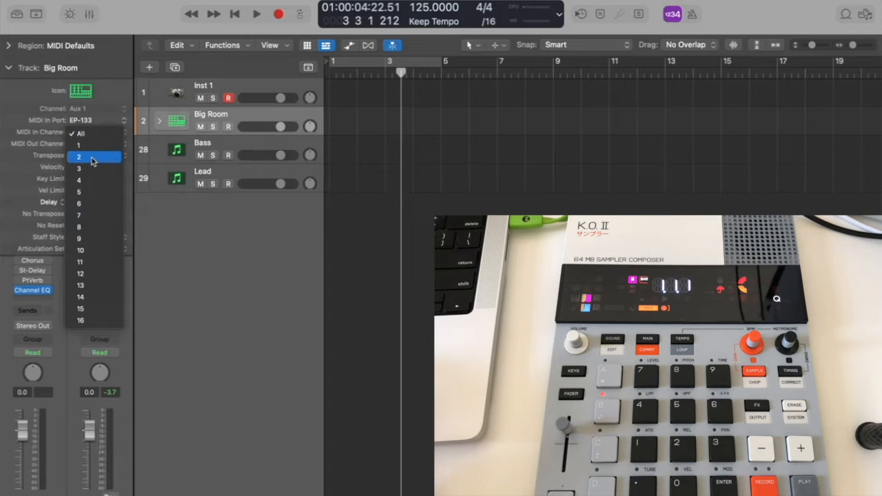
left_click(78, 157)
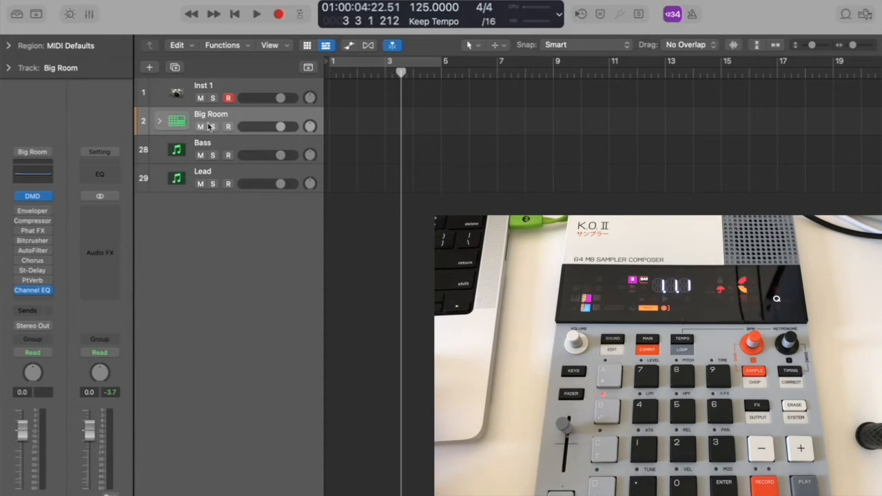
left_click(229, 126)
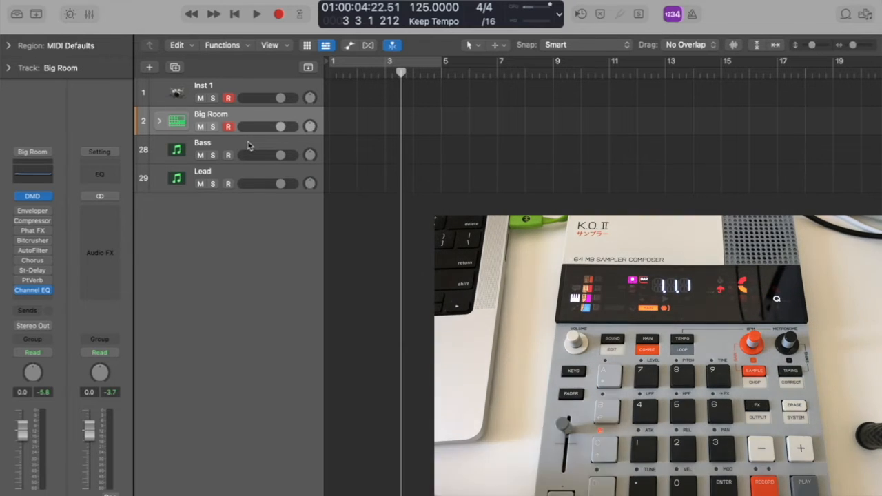
- Set Bass's MIDI In Port to EP-133 and load the Candidate bass preset on its Polymax synth
left_click(203, 142)
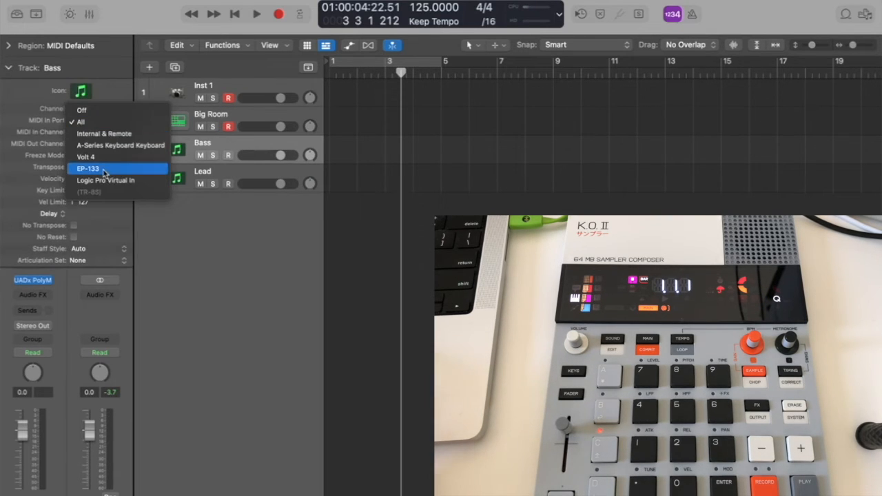
left_click(88, 168)
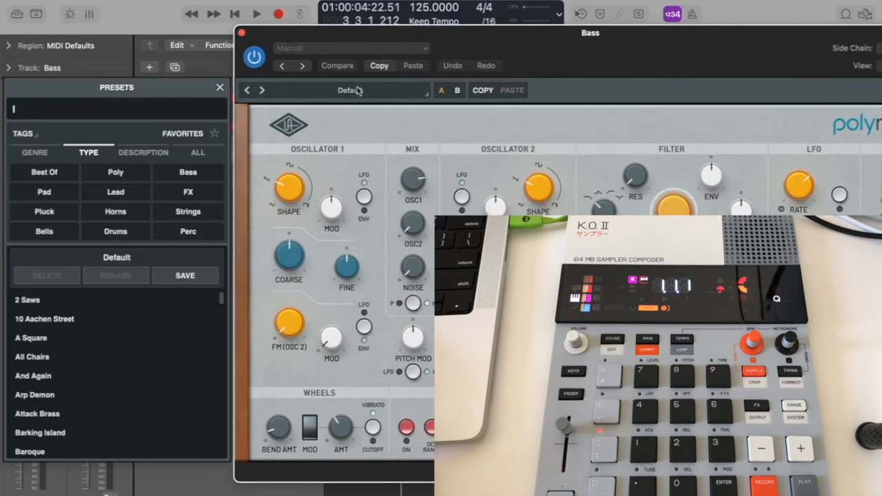
left_click(187, 171)
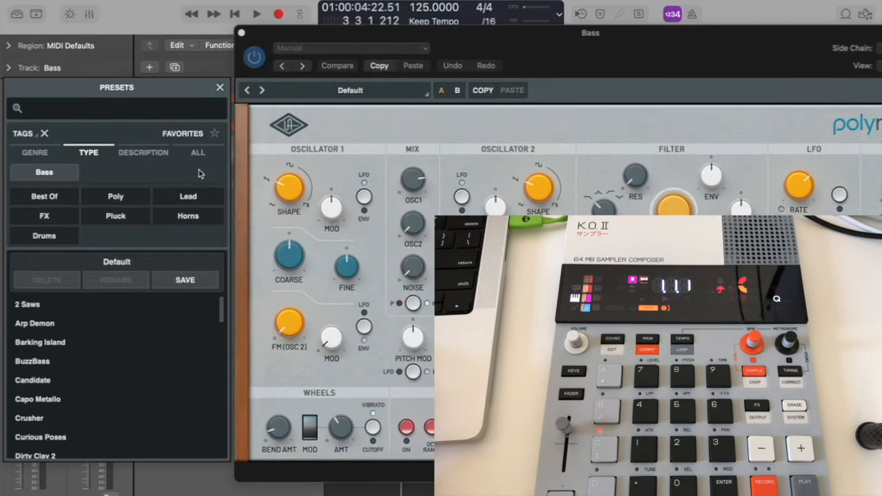
left_click(33, 381)
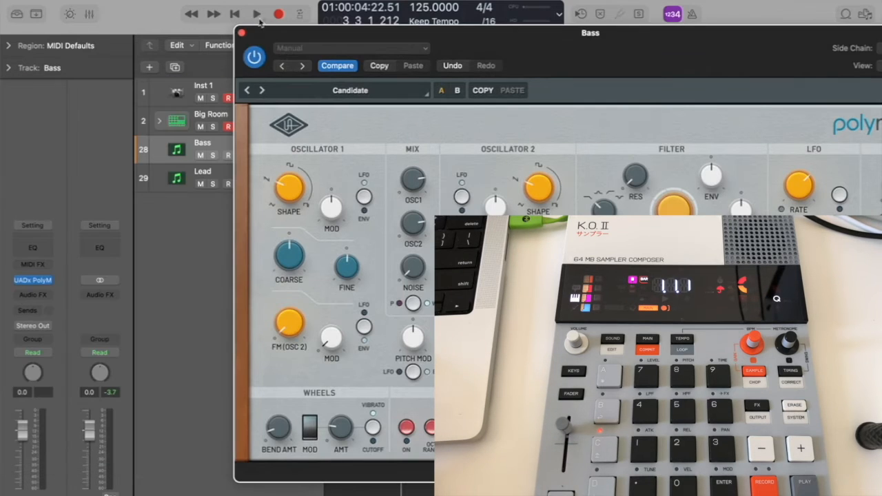
left_click(242, 33)
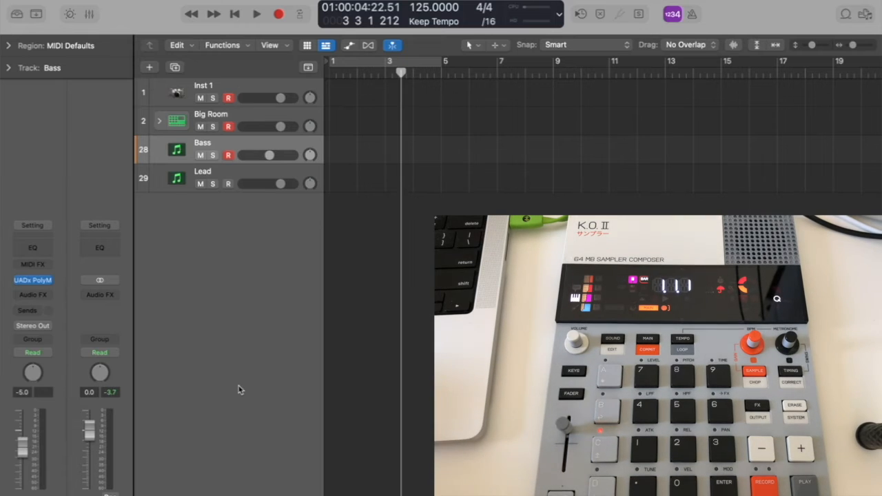
- Reopen and close the Polymax synth window, then show the Bass track inspector with EP-133 input on channel 4
left_click(34, 280)
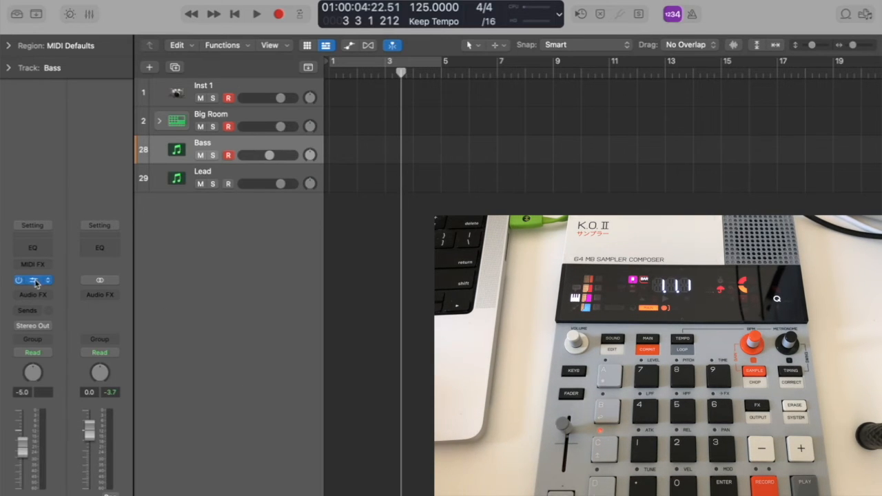
left_click(33, 280)
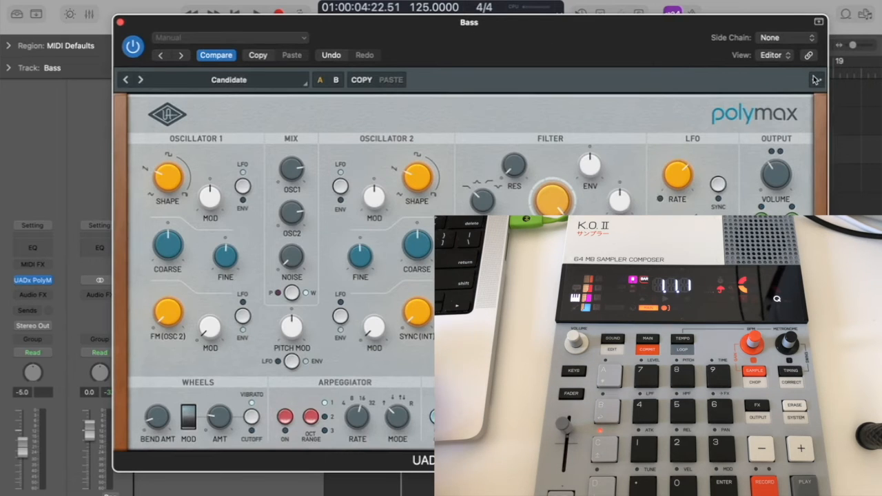
left_click(816, 78)
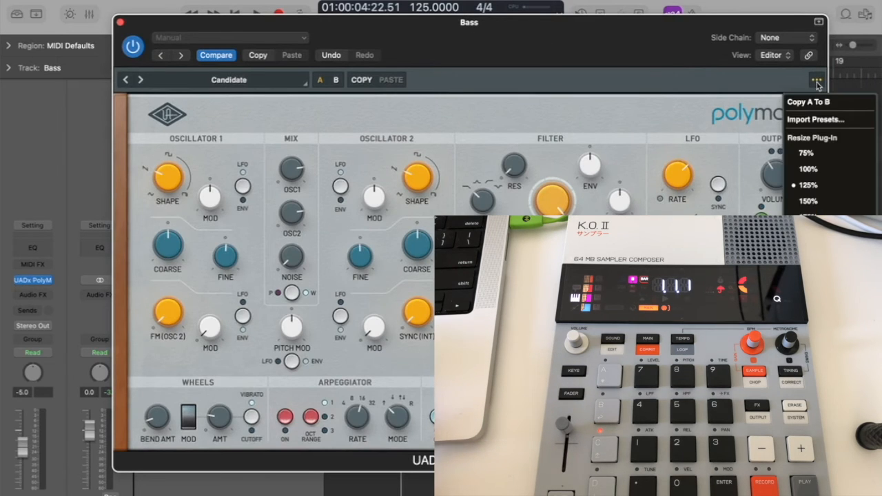
mouse_move(364, 65)
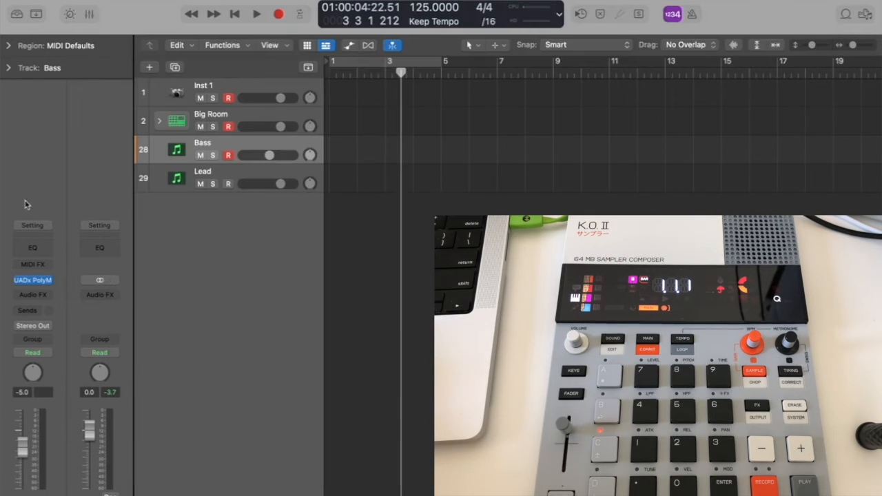
left_click(8, 67)
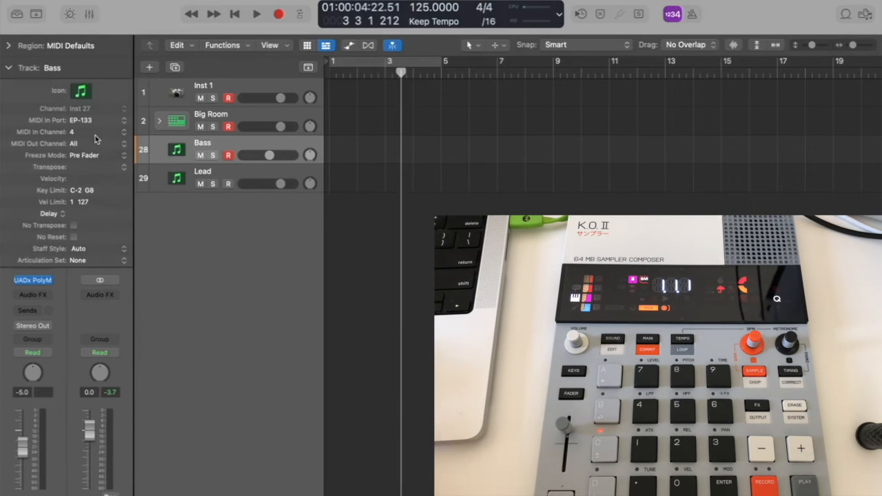